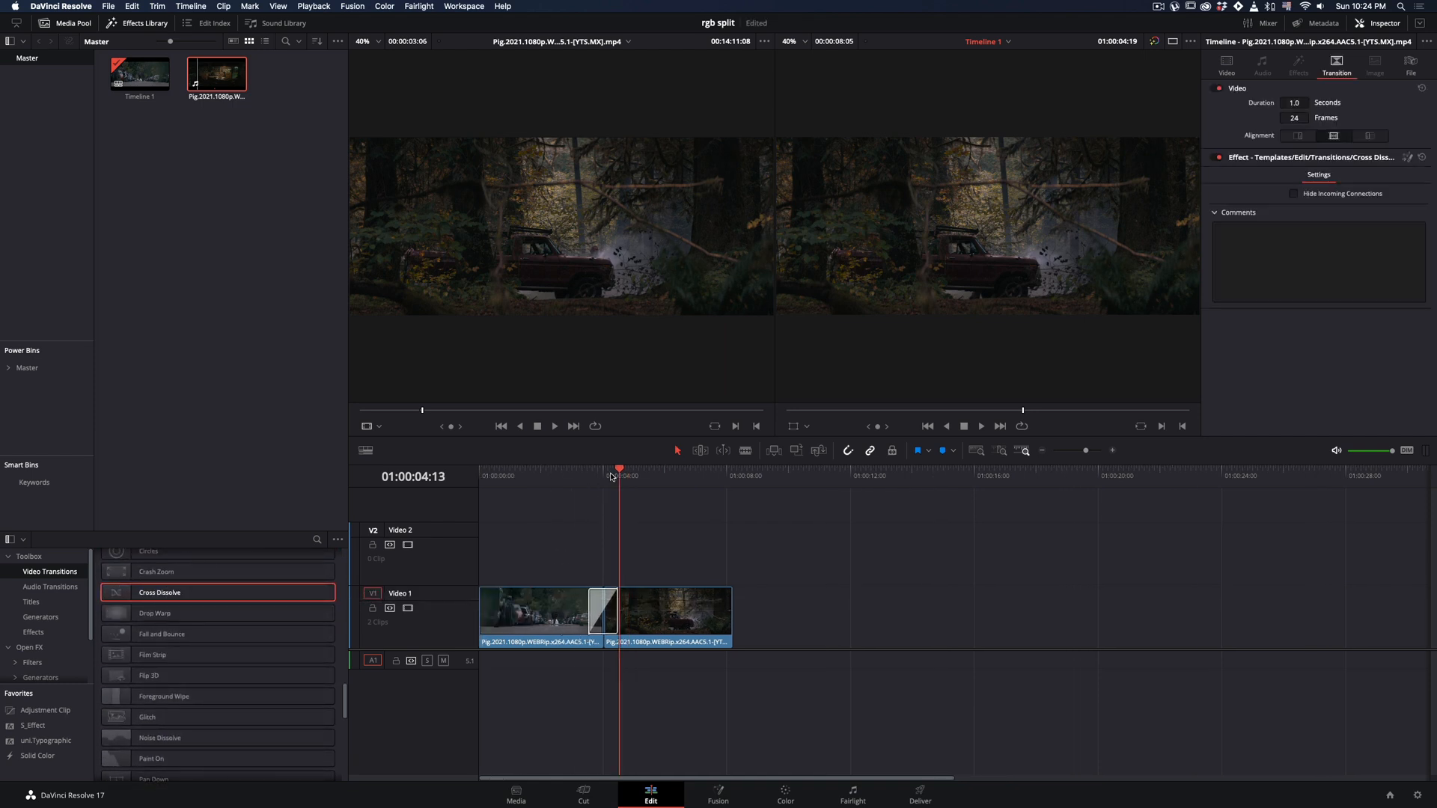
# Open the timeline's Cross Dissolve transition on the Fusion page to expose its node graph.
pyautogui.rightClick(604, 609)
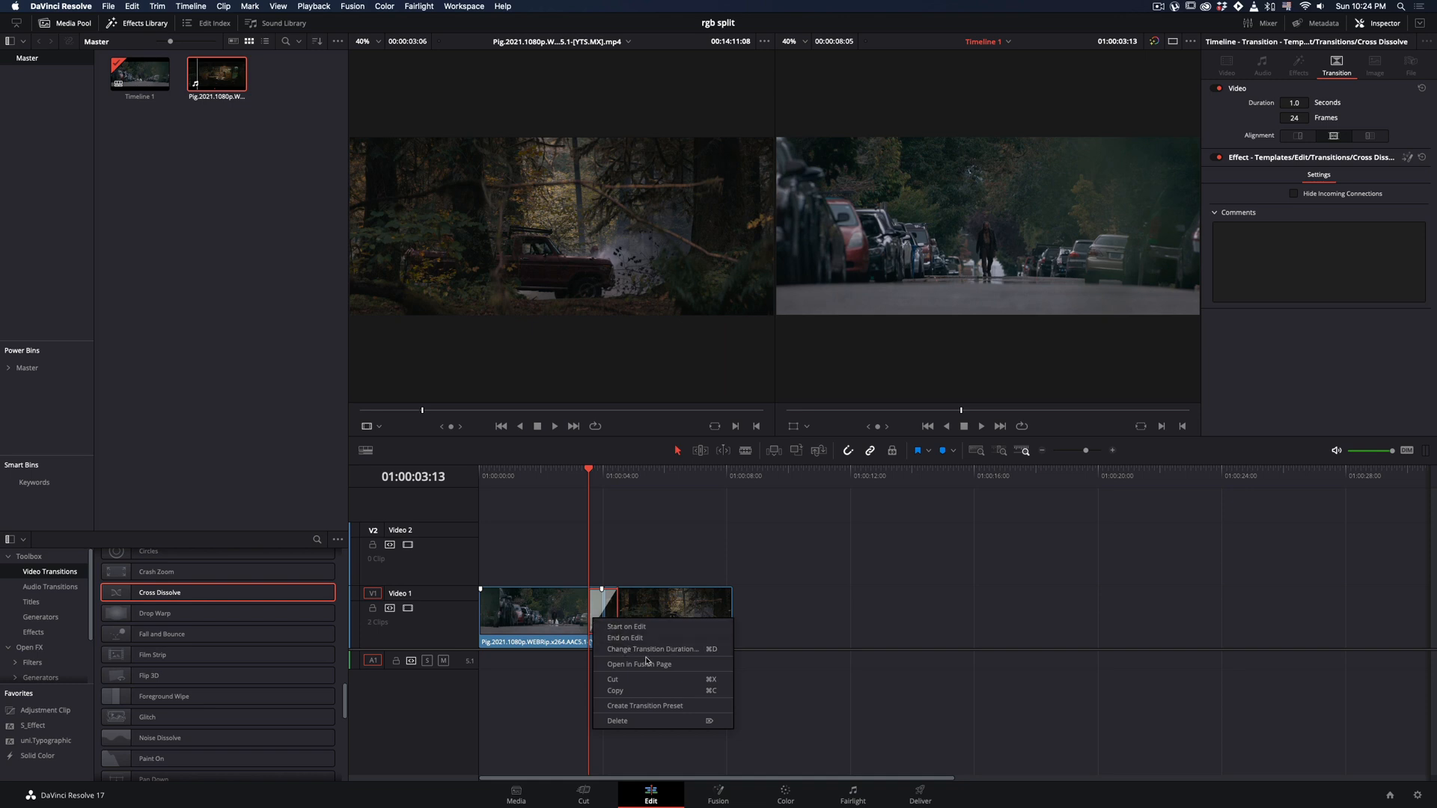
pyautogui.click(639, 663)
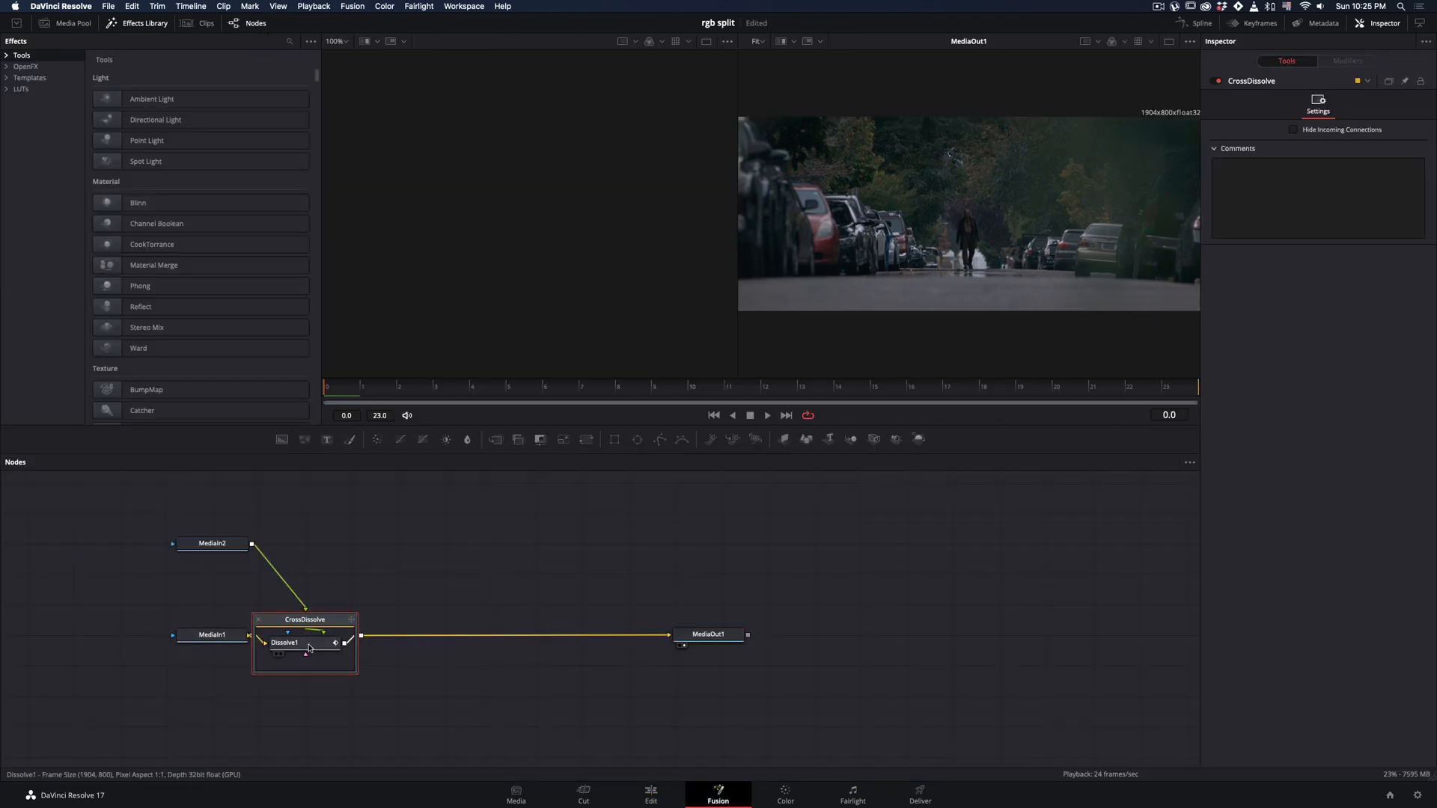
# Set Dissolve1's Anim Curves modifier to an Easing curve with Expo in and a chosen Out easing.
pyautogui.click(1301, 37)
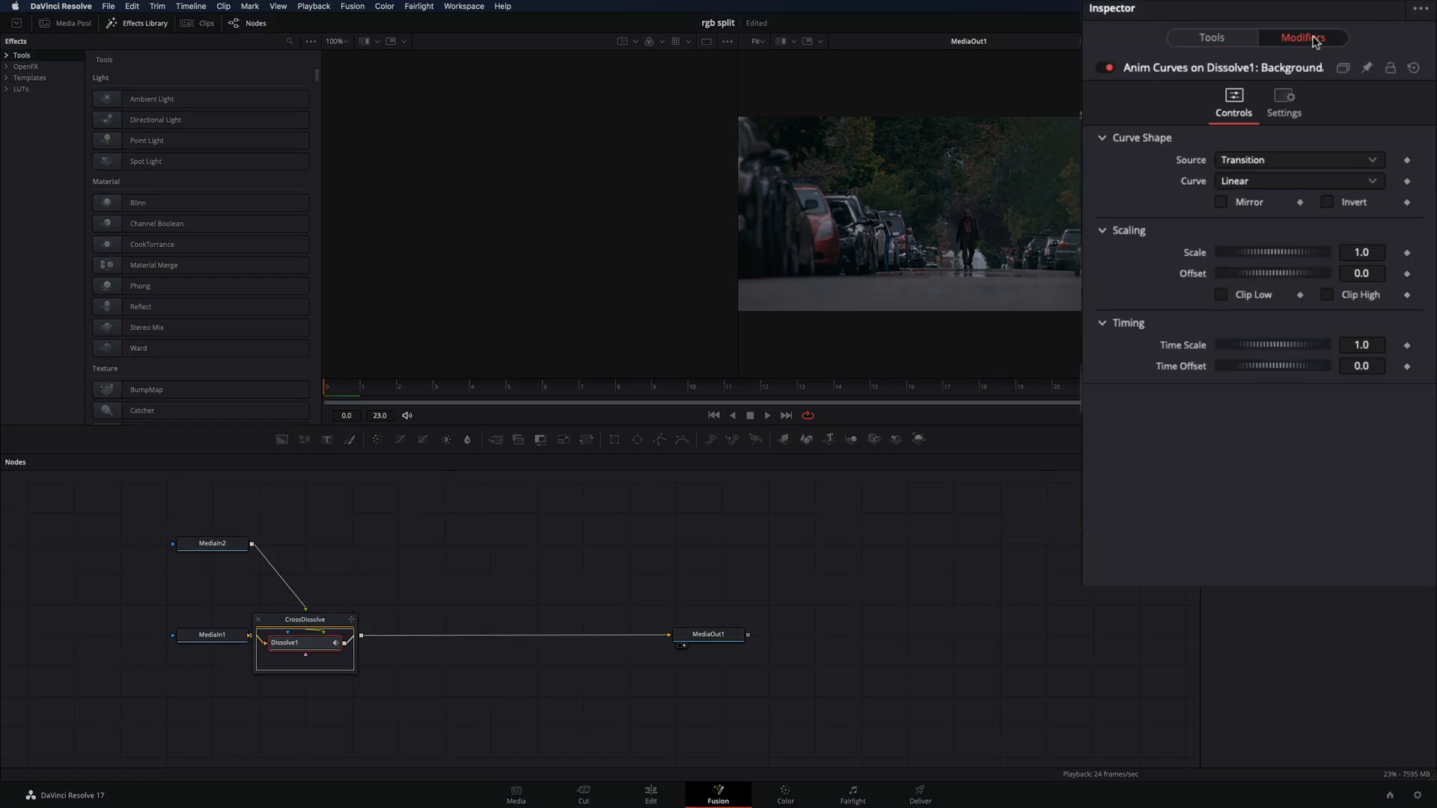
pyautogui.click(1296, 181)
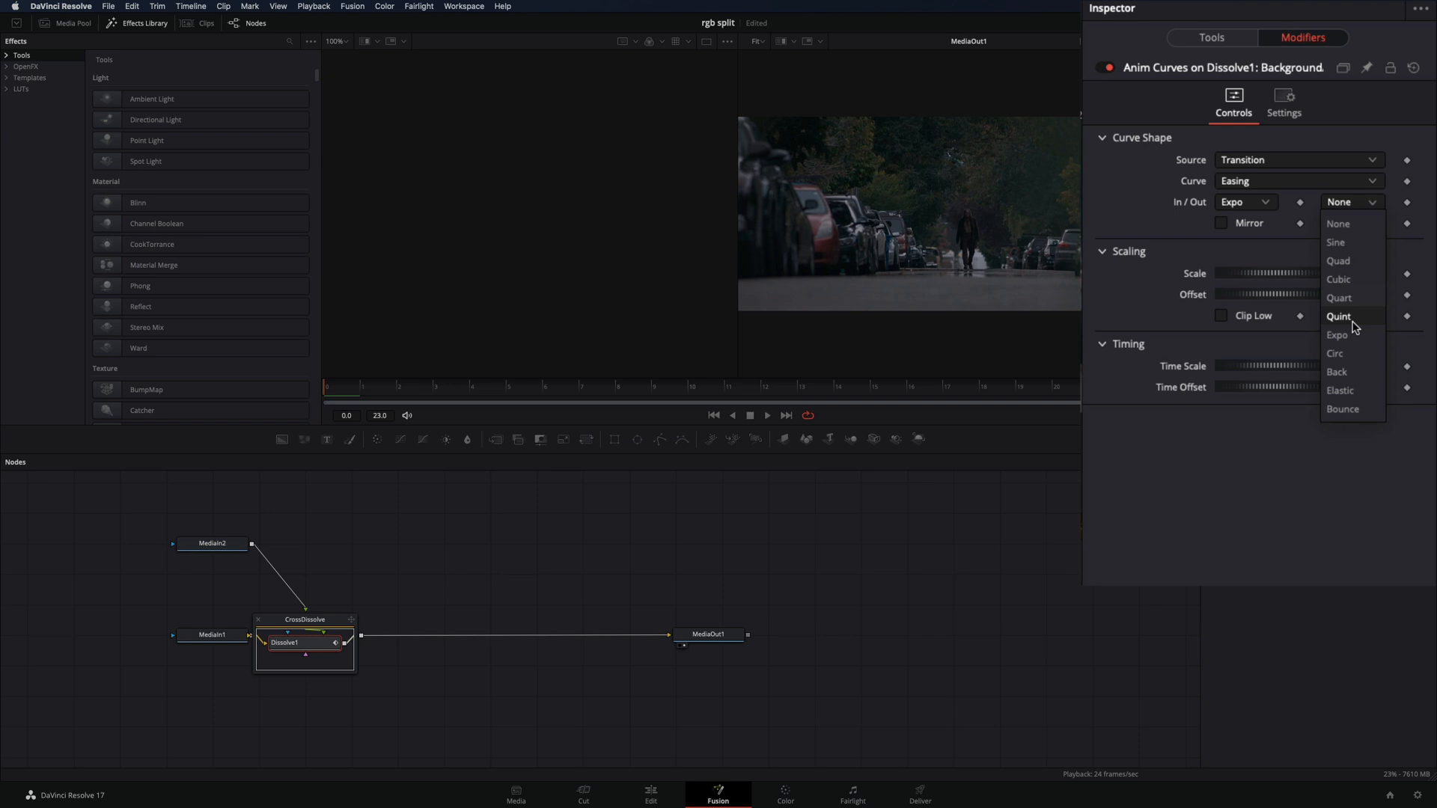
pyautogui.click(1336, 334)
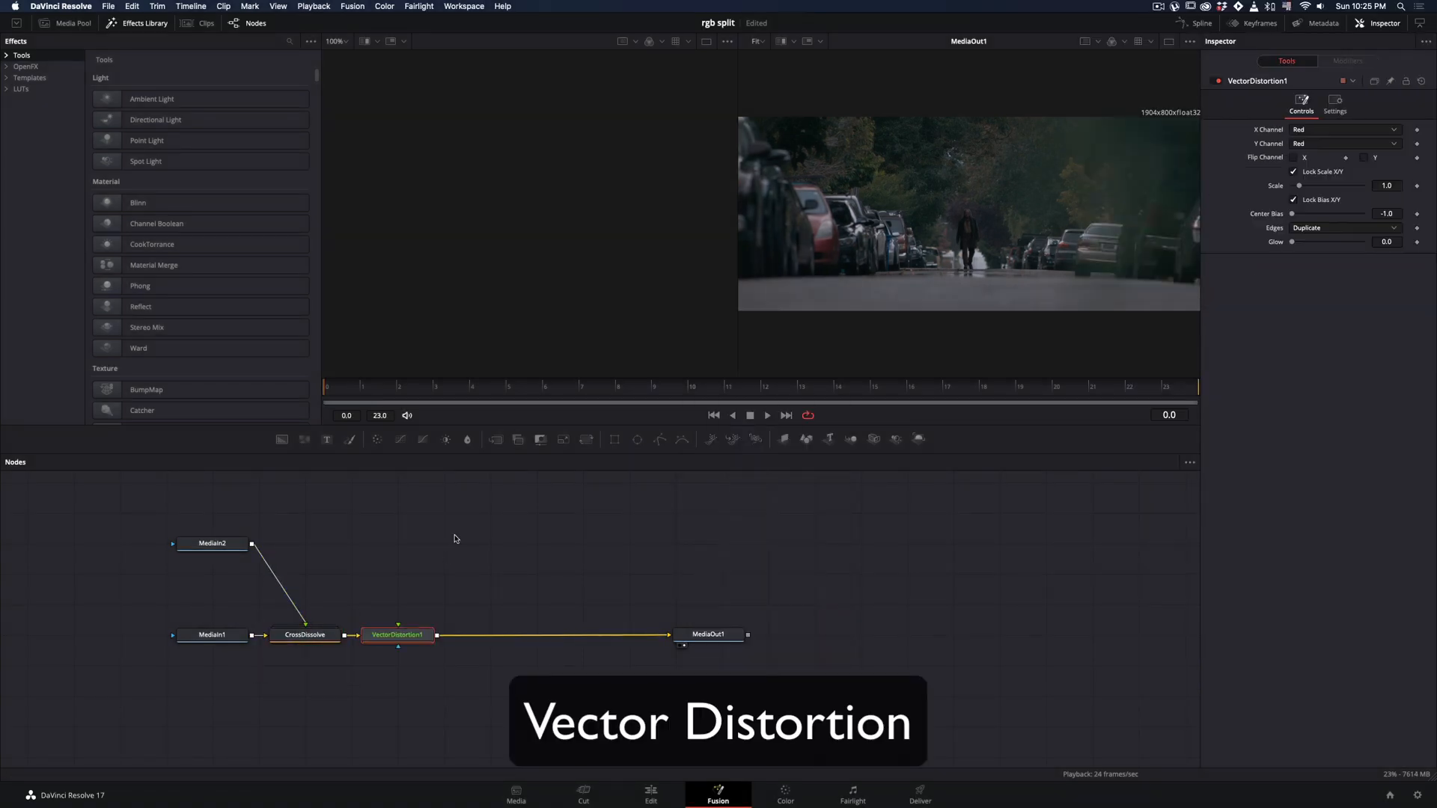
# Drive the Vector Distortion's X channel from Vector X and attach an Anim Curves modifier to Scale.
pyautogui.click(1341, 141)
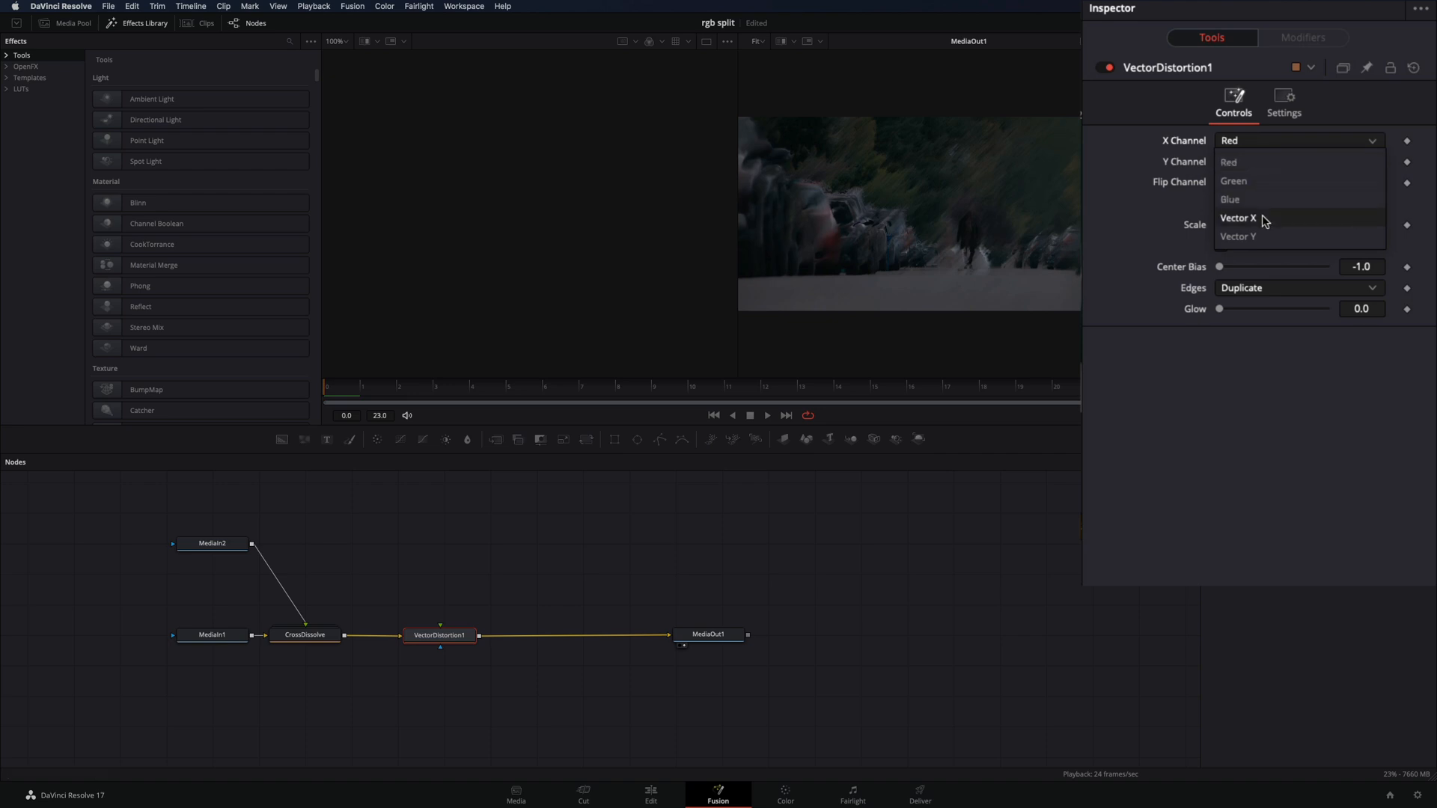
pyautogui.click(1238, 218)
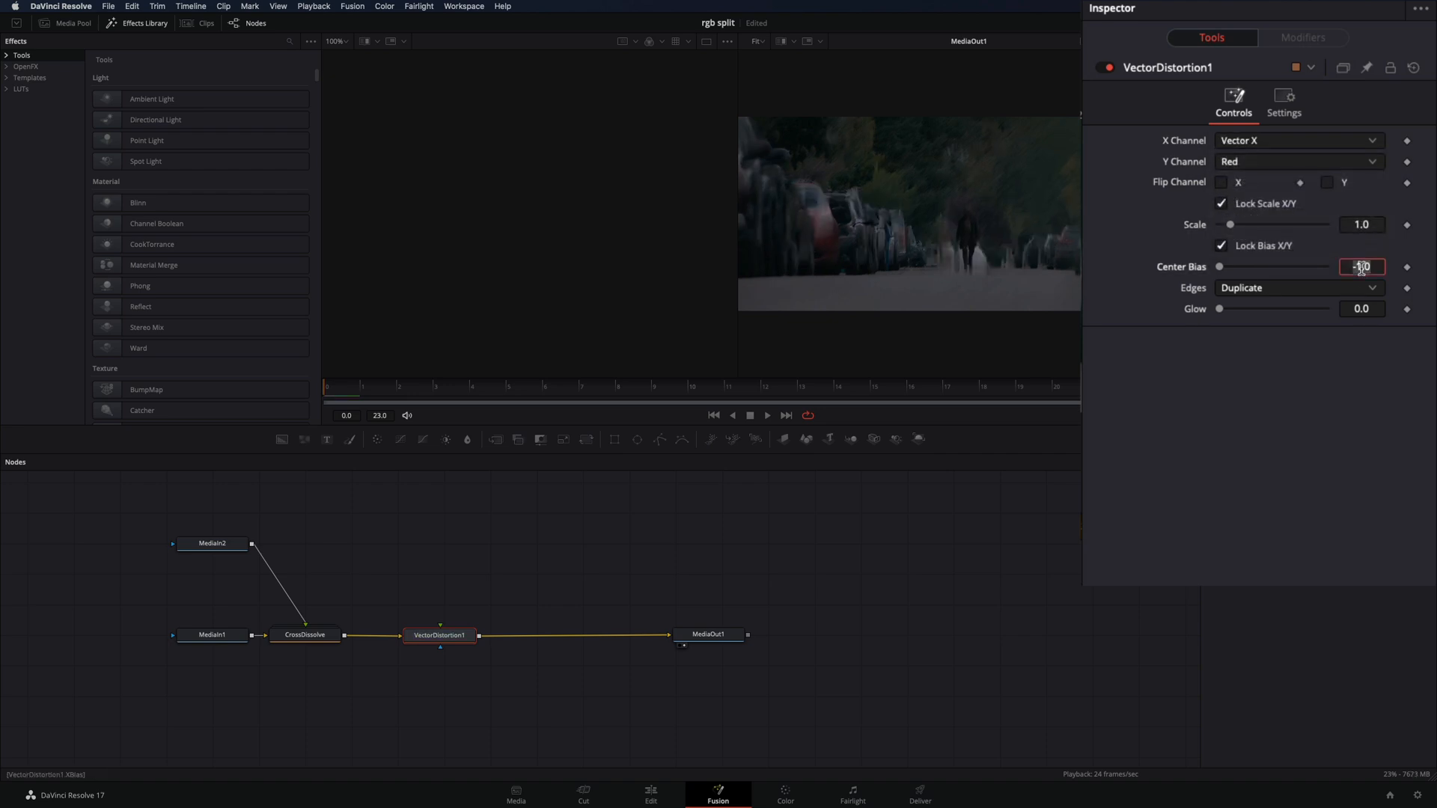
pyautogui.rightClick(1194, 230)
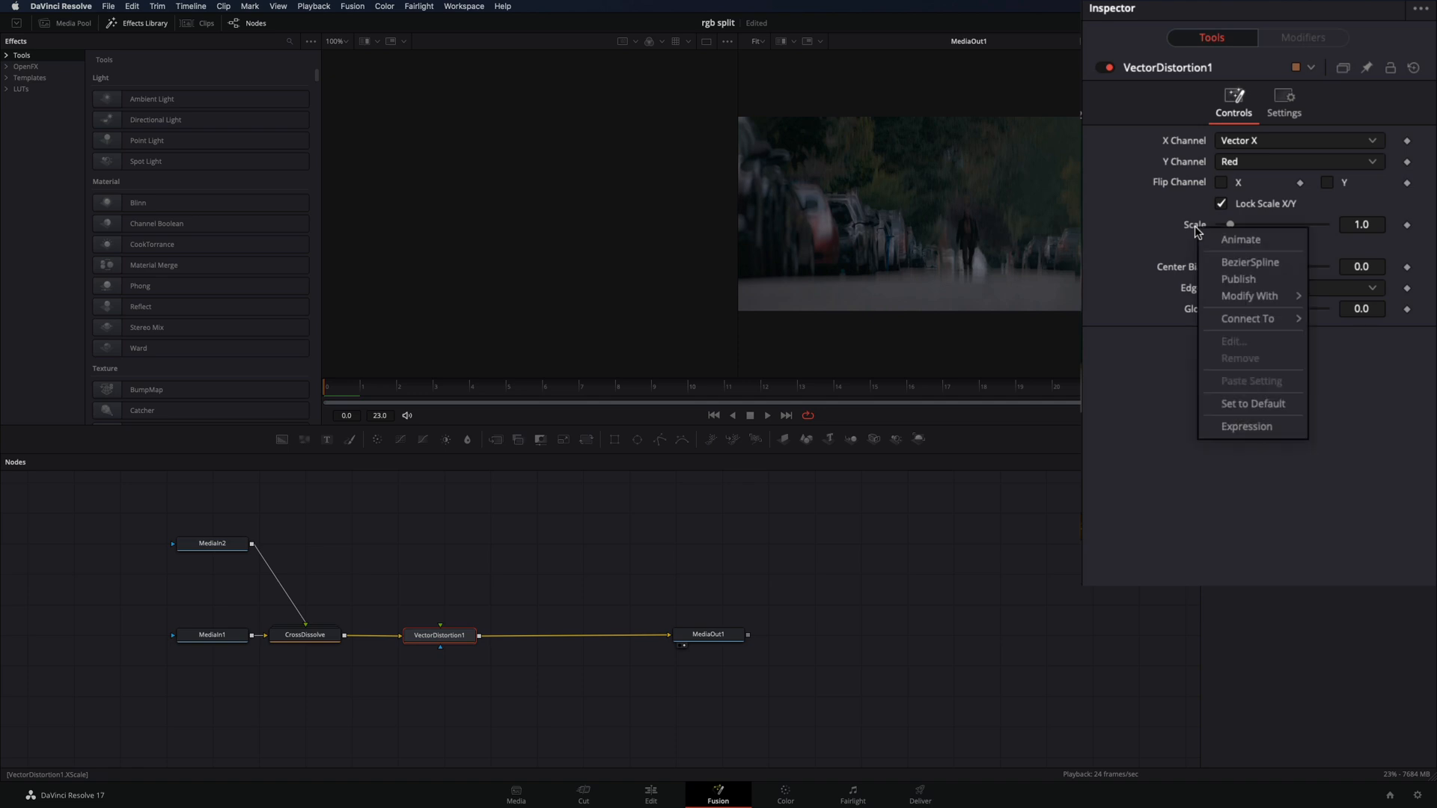
pyautogui.click(1251, 402)
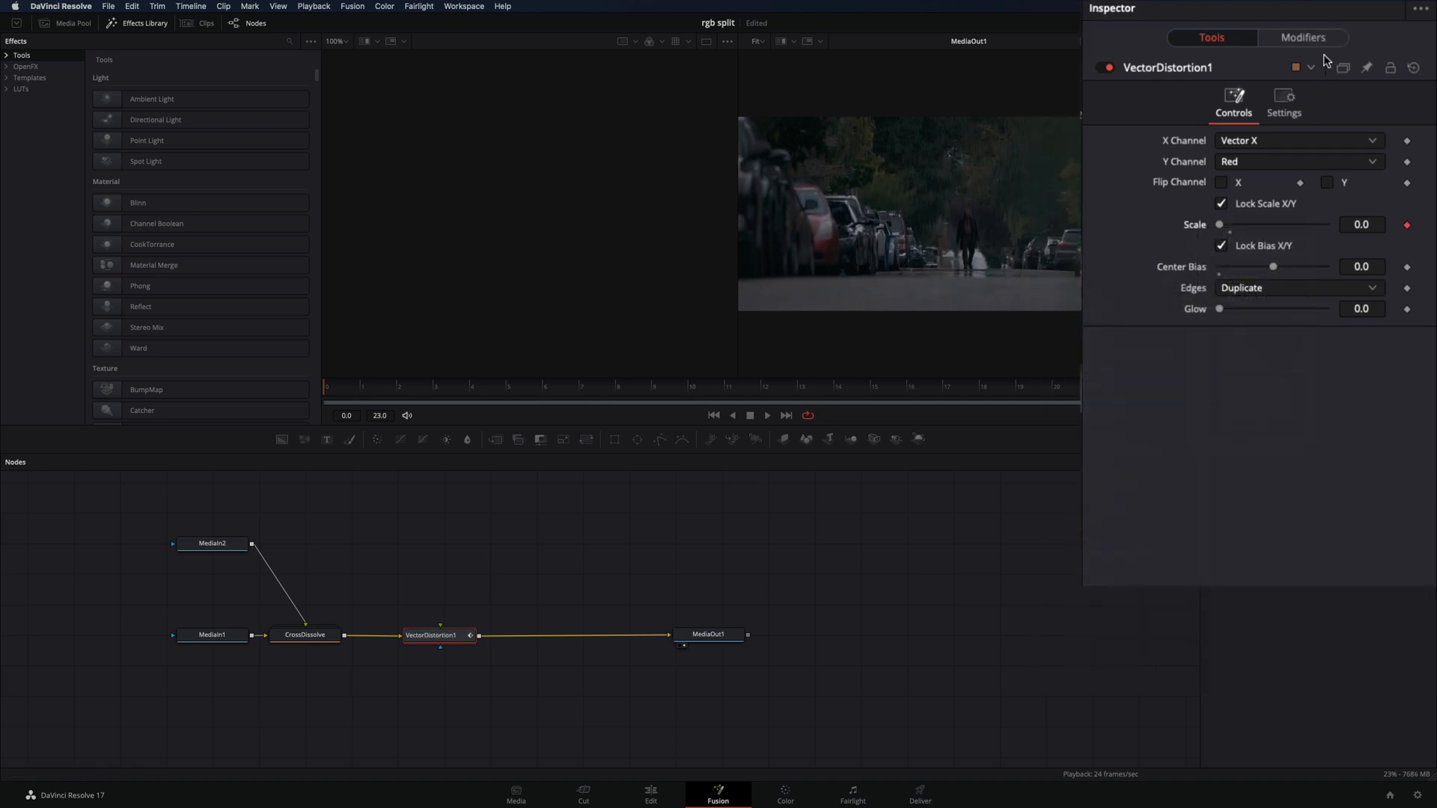
# Set the Scale Anim Curves modifier to an Easing curve with Sine in and a chosen Out easing.
pyautogui.click(1301, 37)
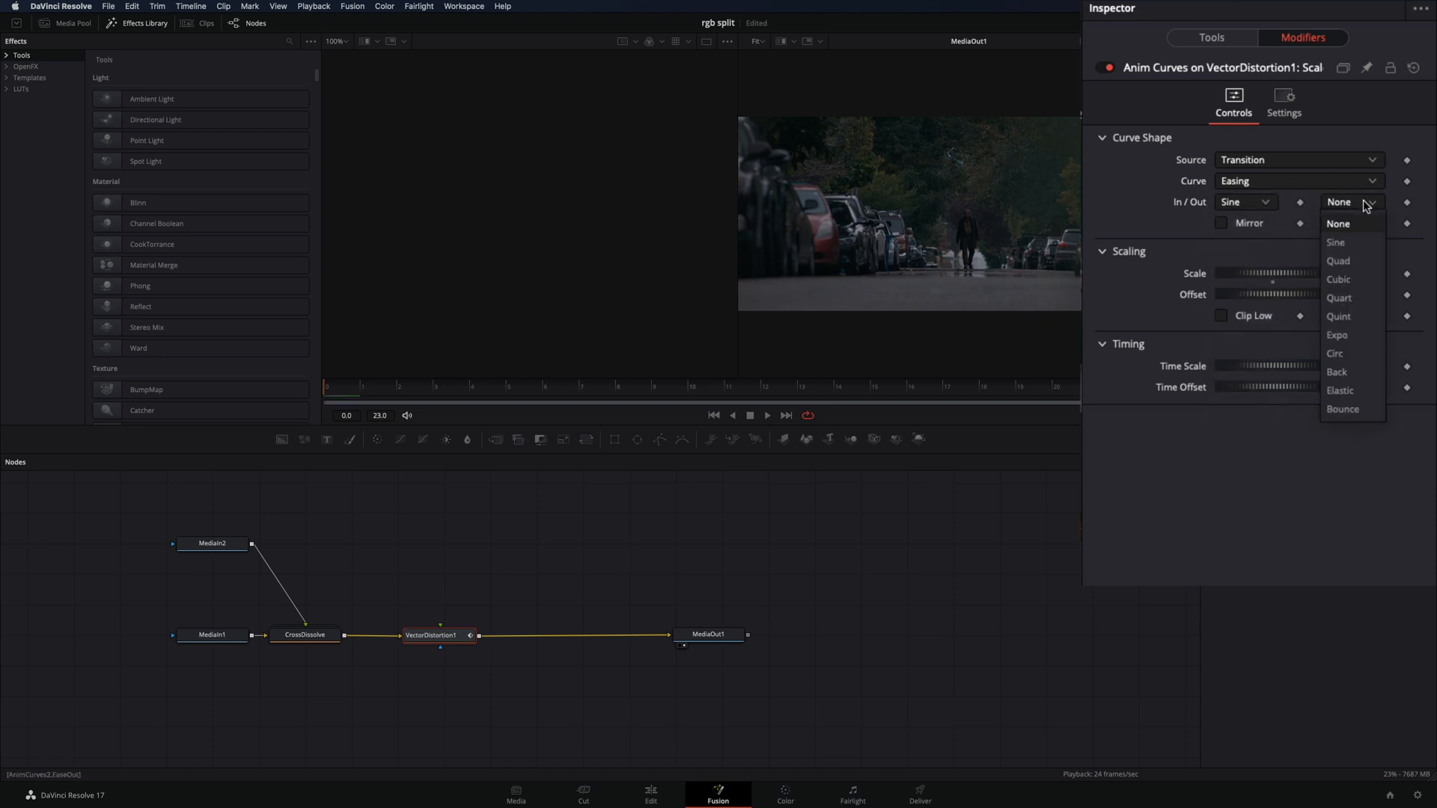
pyautogui.click(1335, 242)
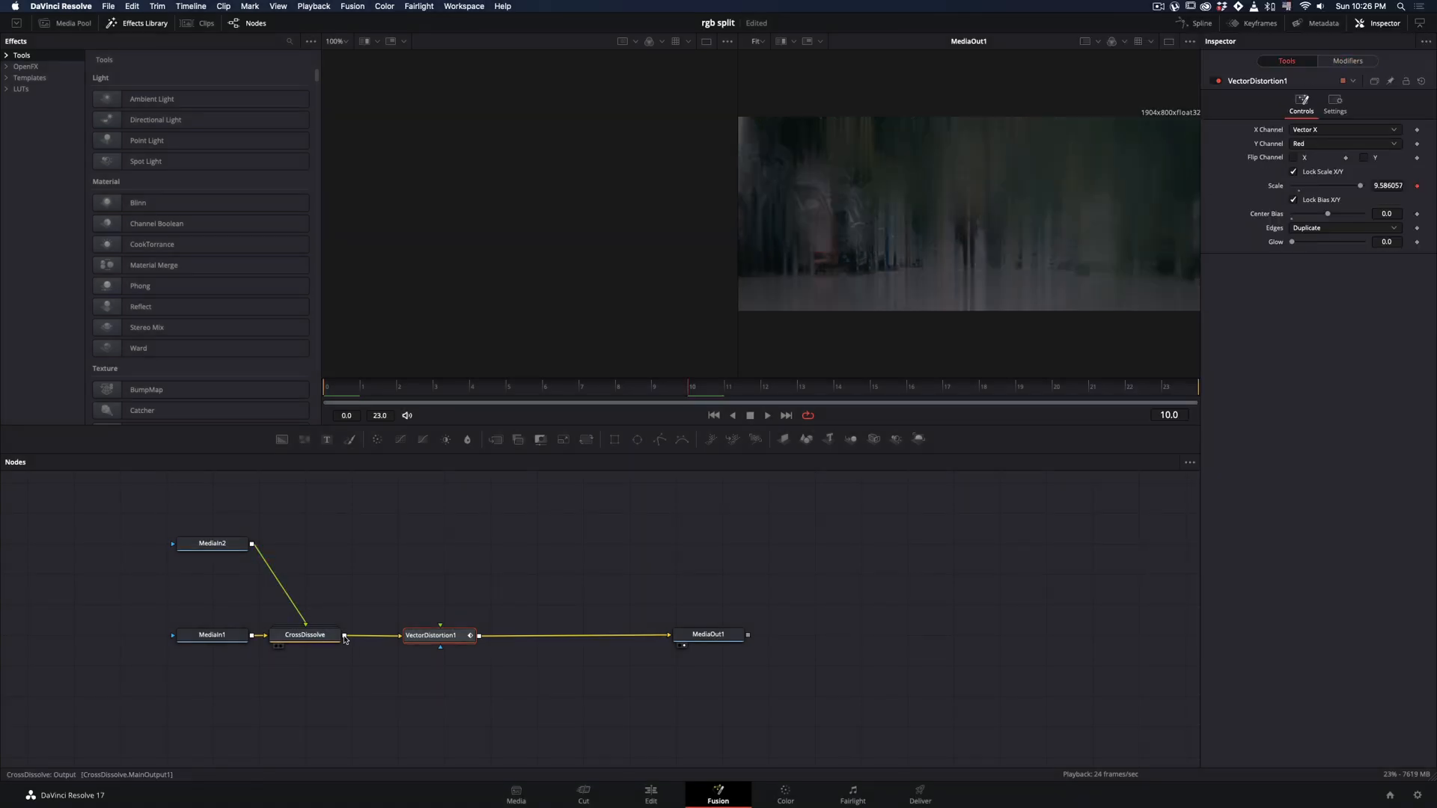
# Wire CrossDissolve's output into the Vector Distortion's vector input and return to the Edit page.
pyautogui.click(430, 635)
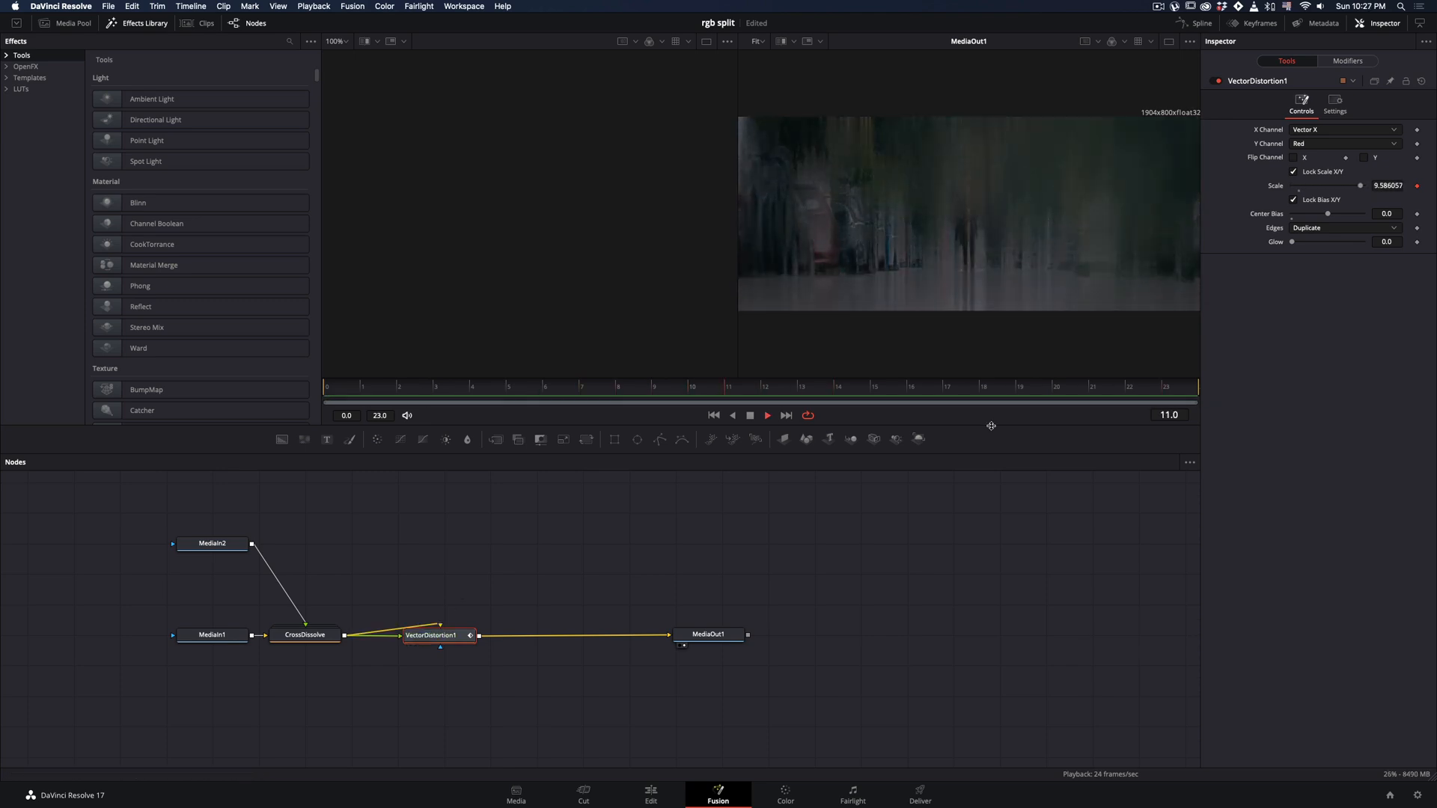
pyautogui.click(649, 790)
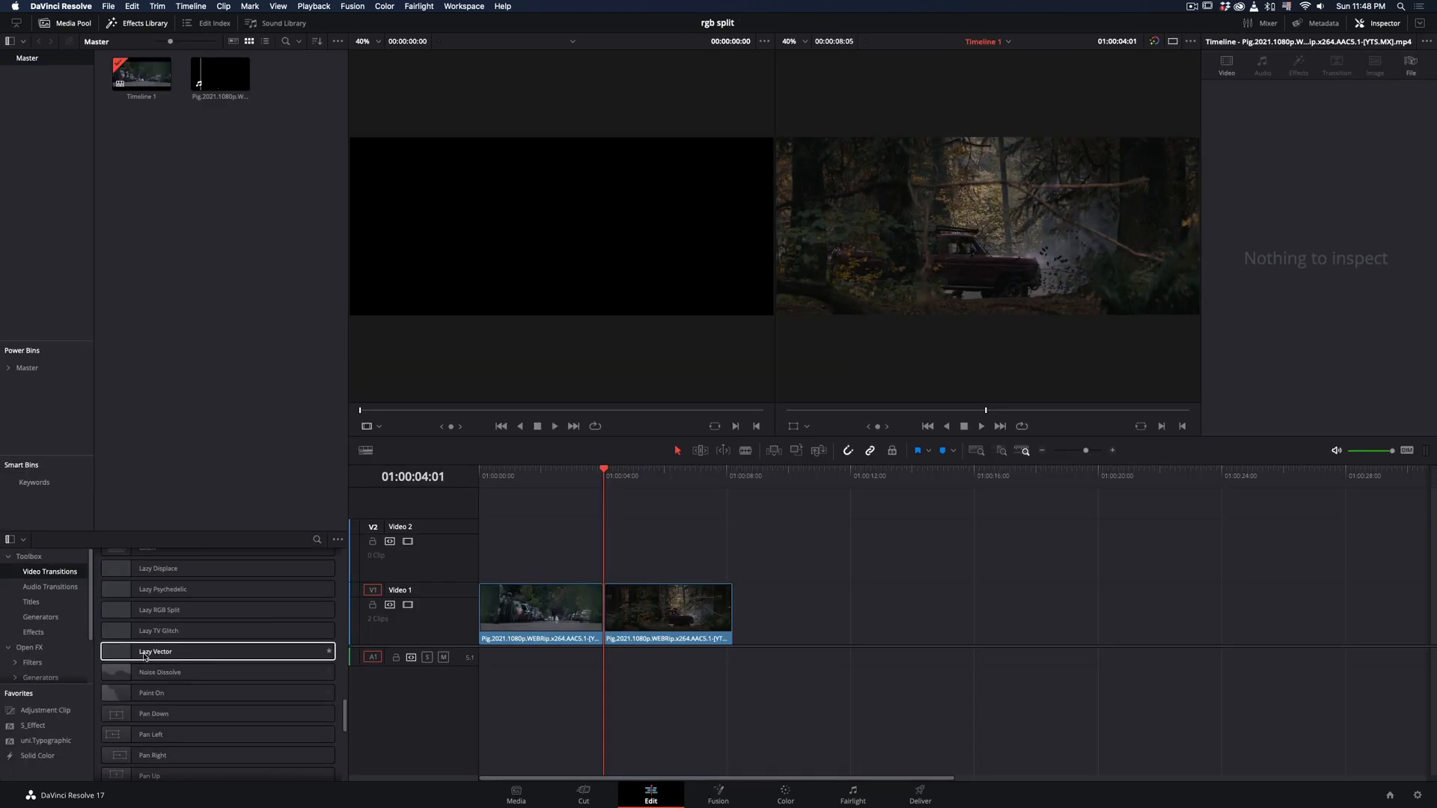